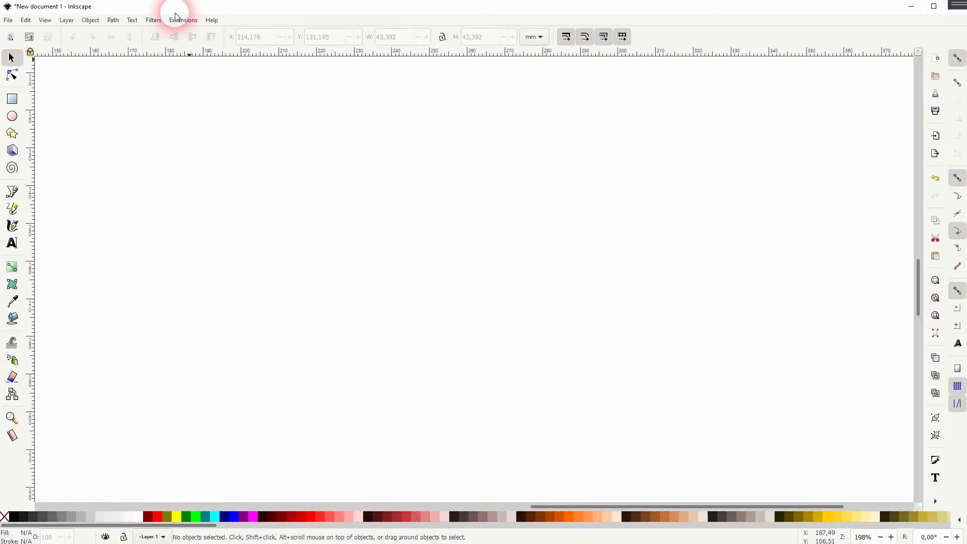
Open the QR Code generator via Extensions > Render > Barcode.
left_click(184, 21)
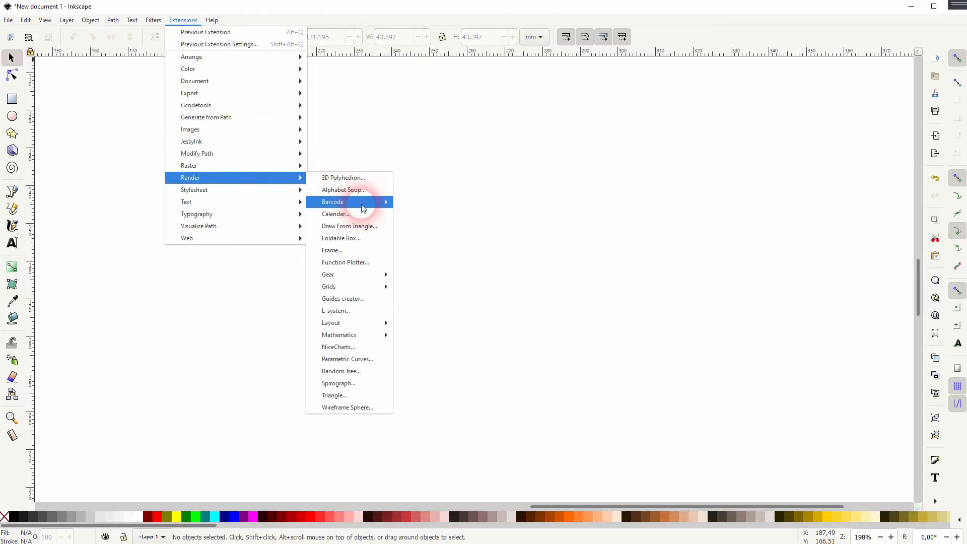
left_click(332, 201)
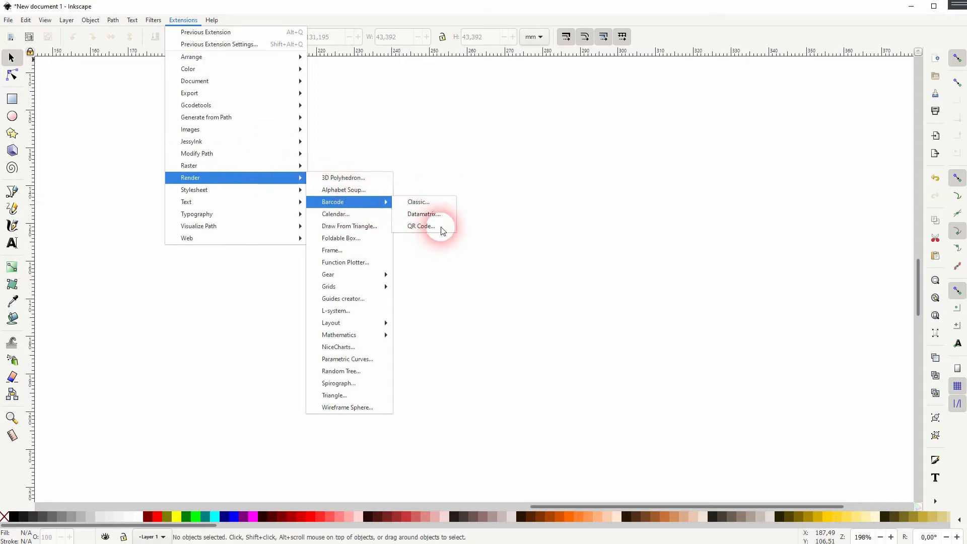
left_click(421, 226)
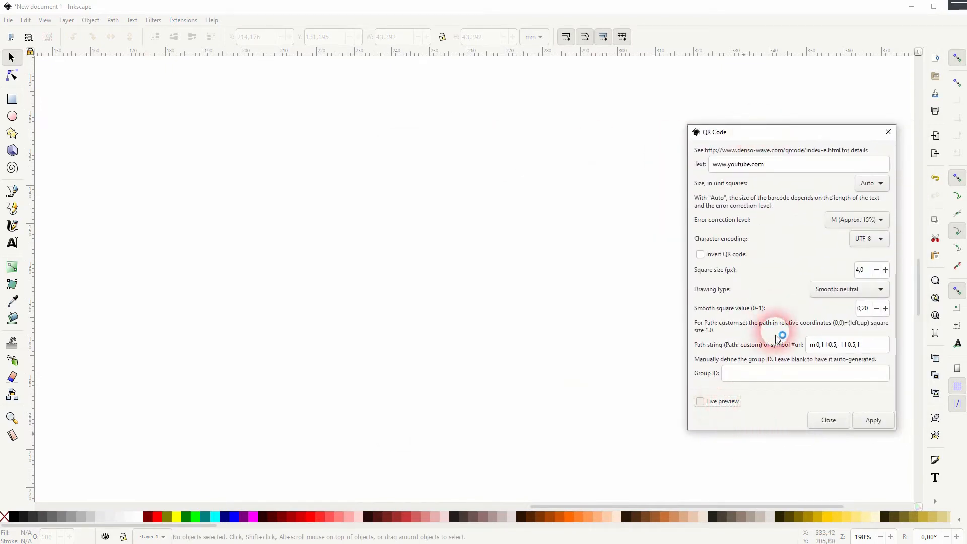
left_click(700, 401)
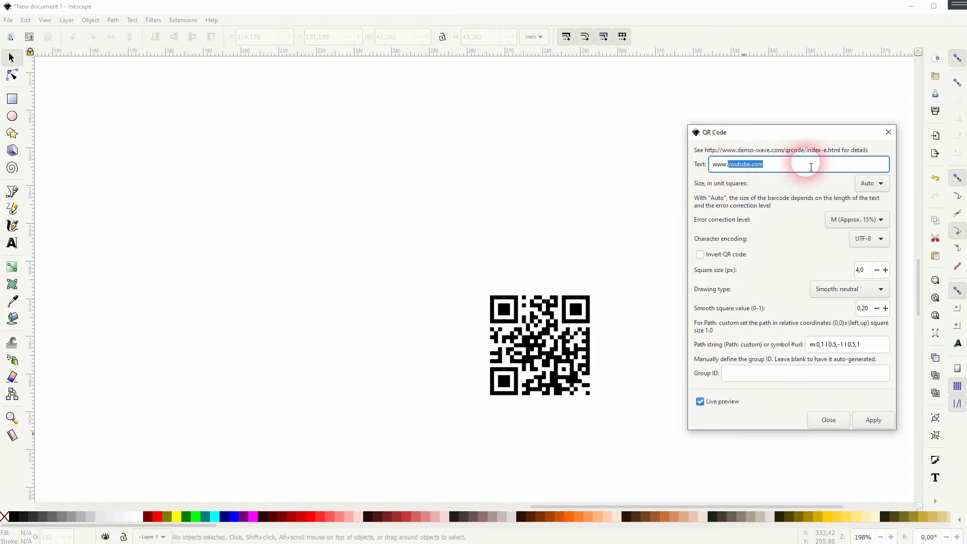
type("www.twitter.c")
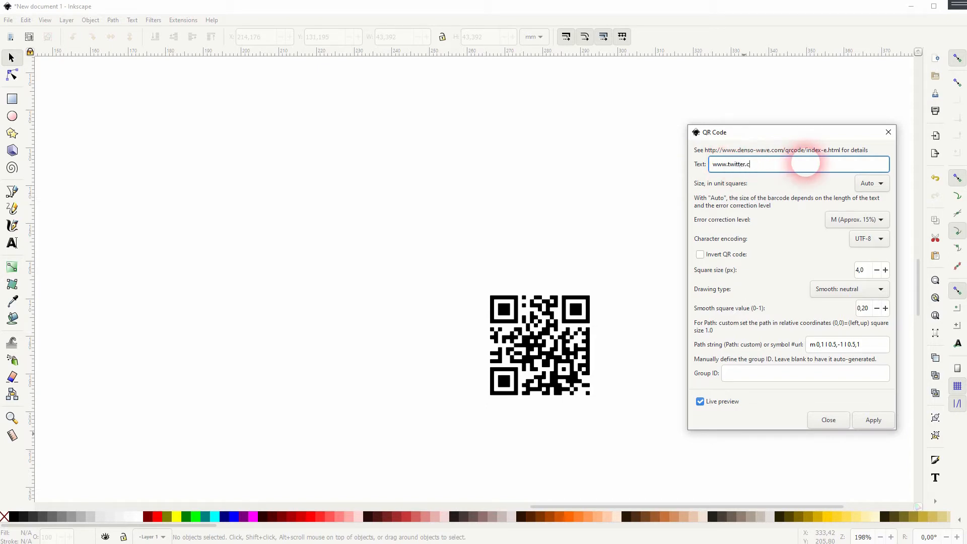
type("om")
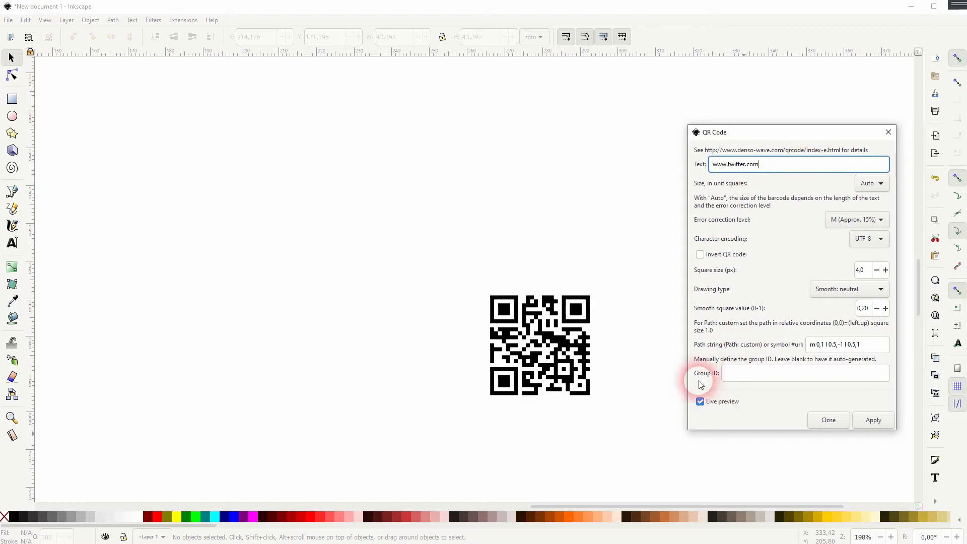
double_click(735, 164)
type("youtub")
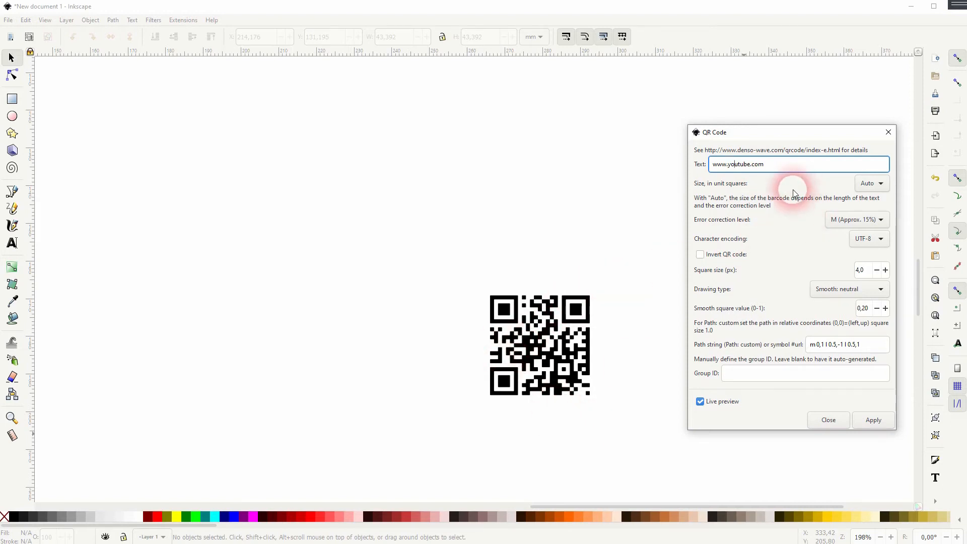
mouse_move(719, 188)
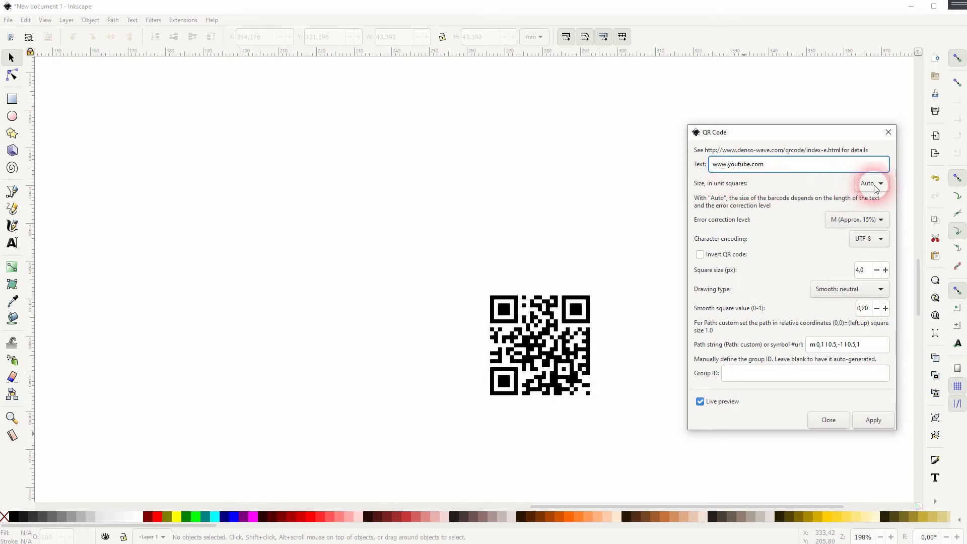
triple_click(798, 165)
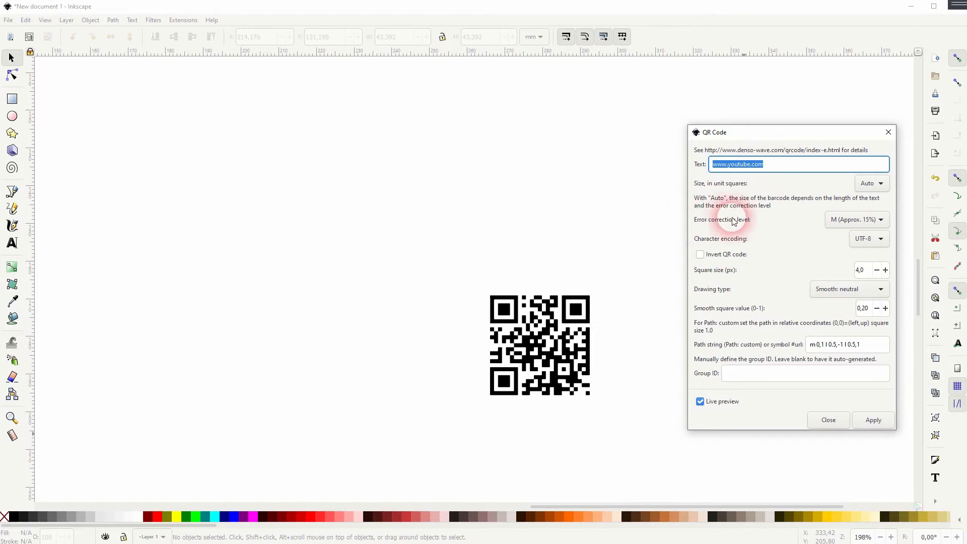
left_click(857, 220)
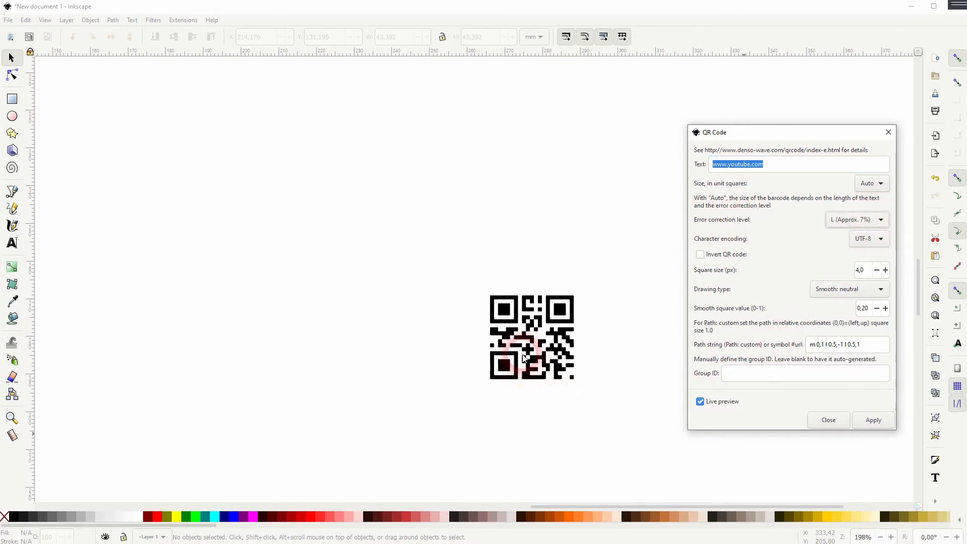
left_click(856, 220)
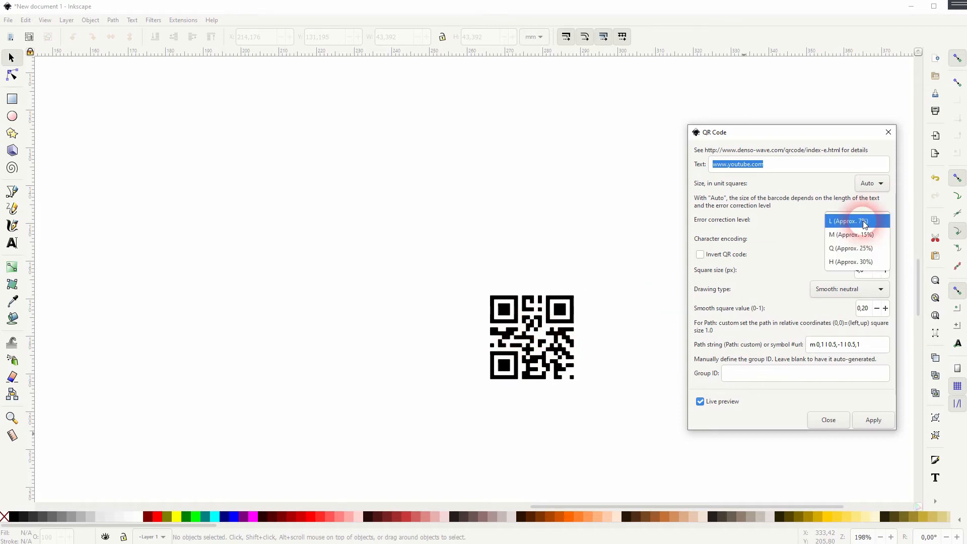
left_click(850, 262)
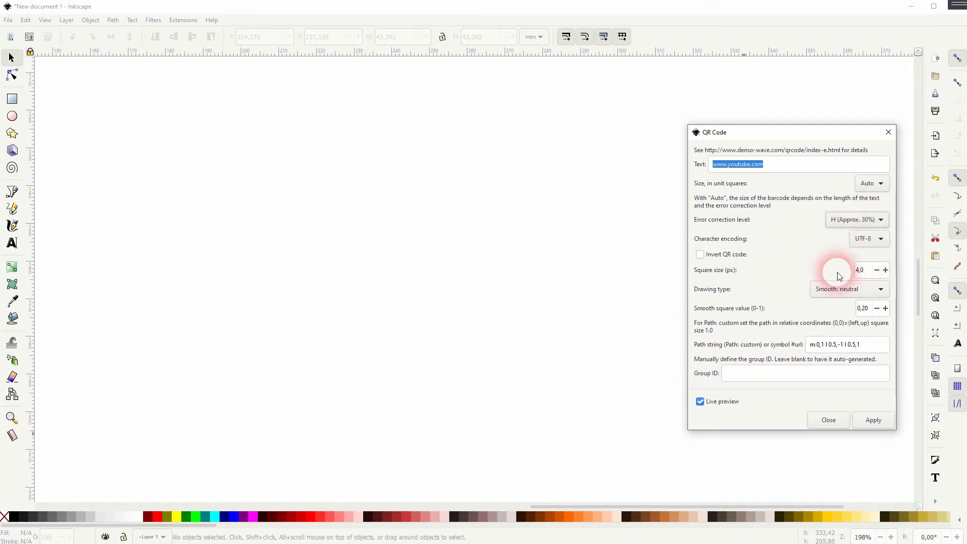
left_click(872, 419)
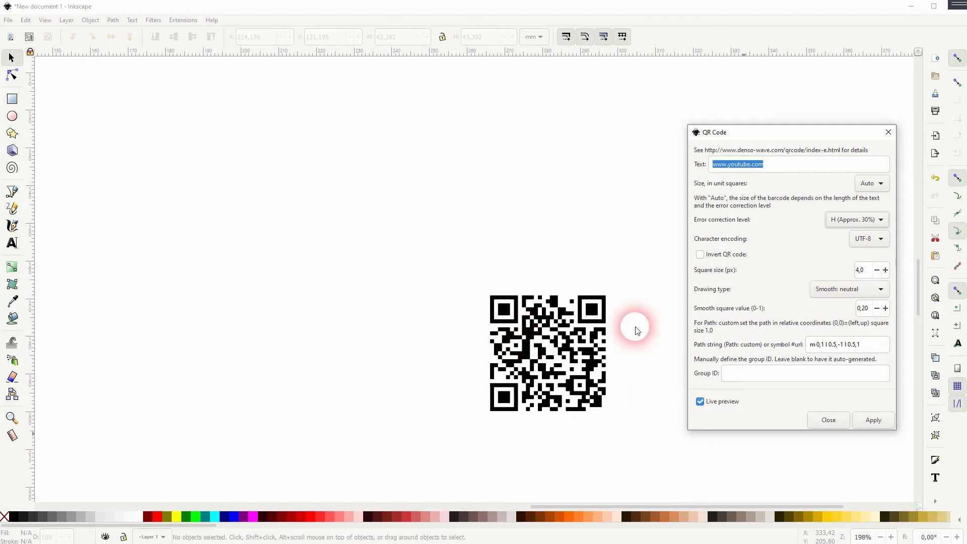
left_click(856, 220)
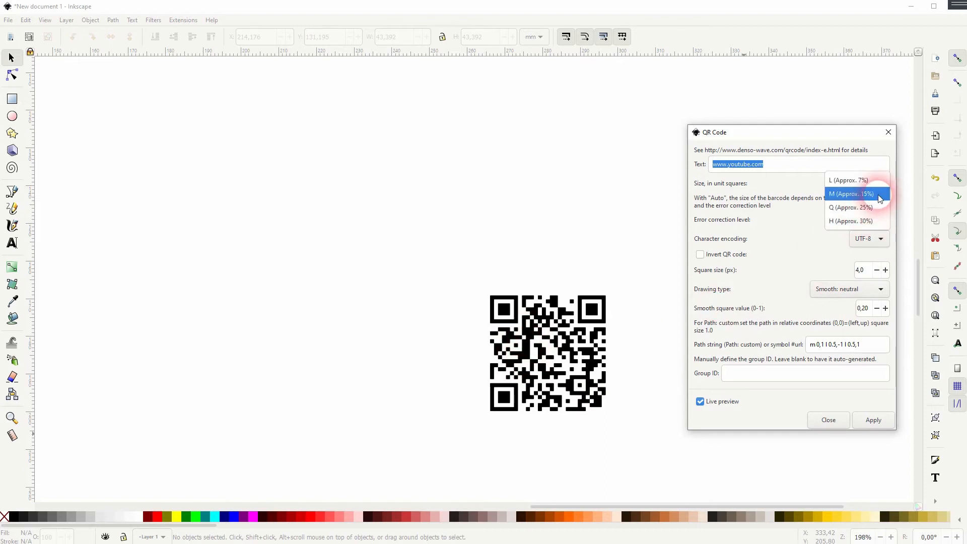
left_click(853, 193)
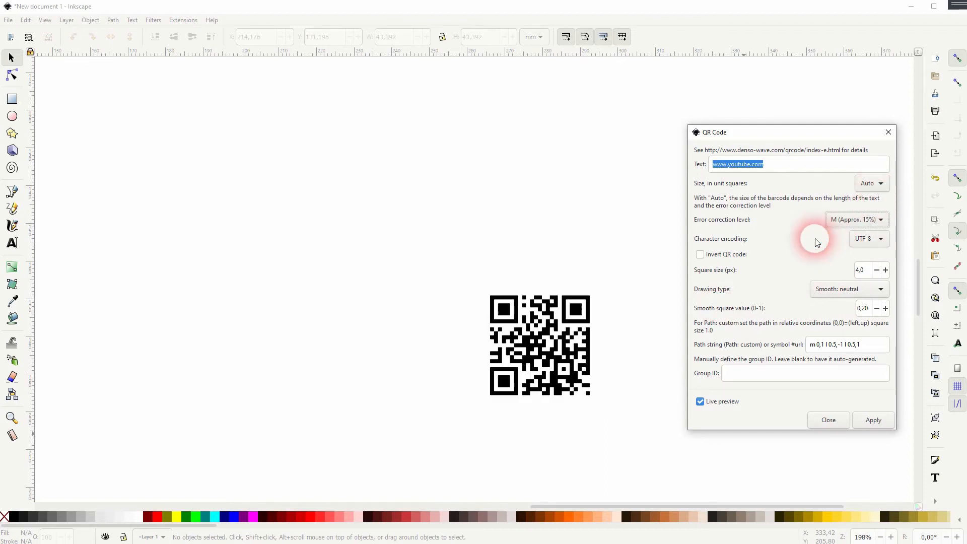
mouse_move(798, 246)
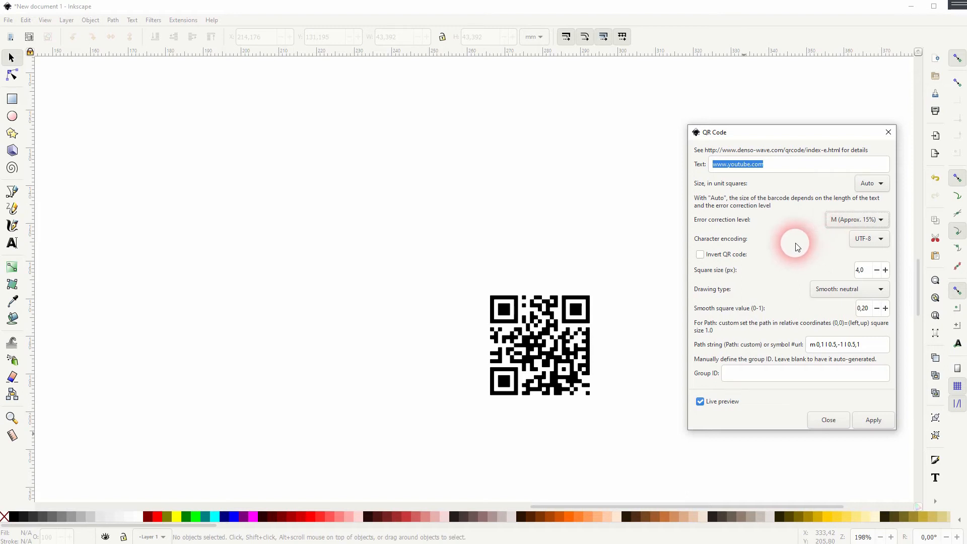
left_click(880, 239)
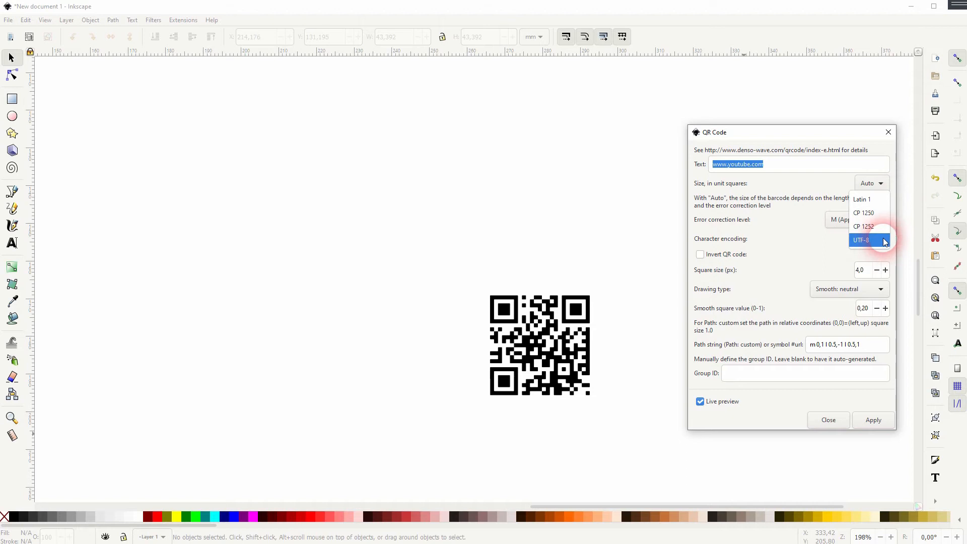
left_click(861, 240)
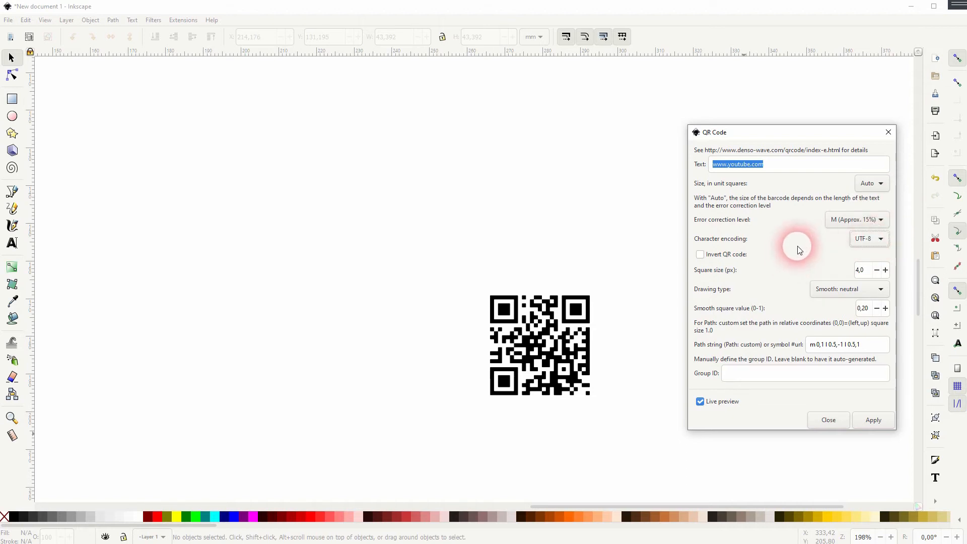
left_click(700, 254)
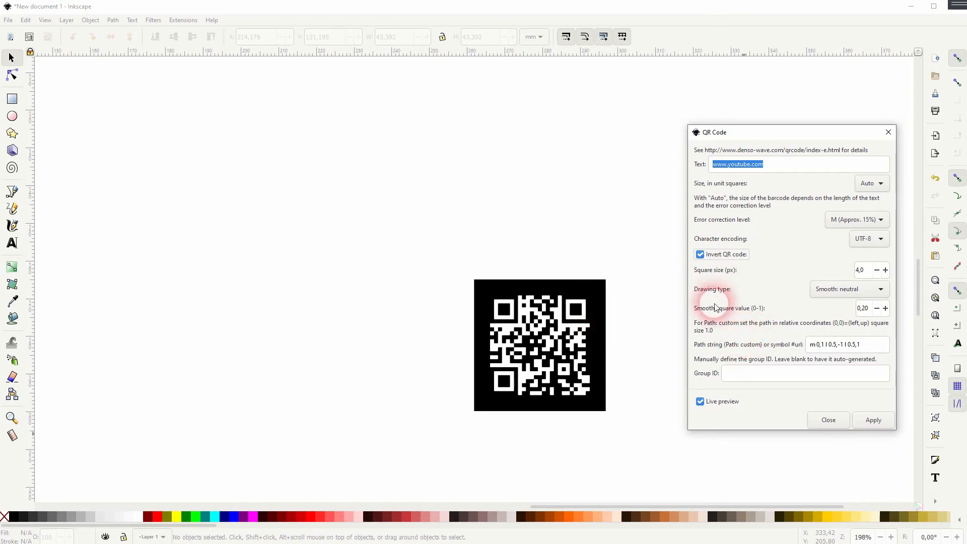
Uncheck 'Invert QR code' so the preview shows black modules on white.
left_click(699, 254)
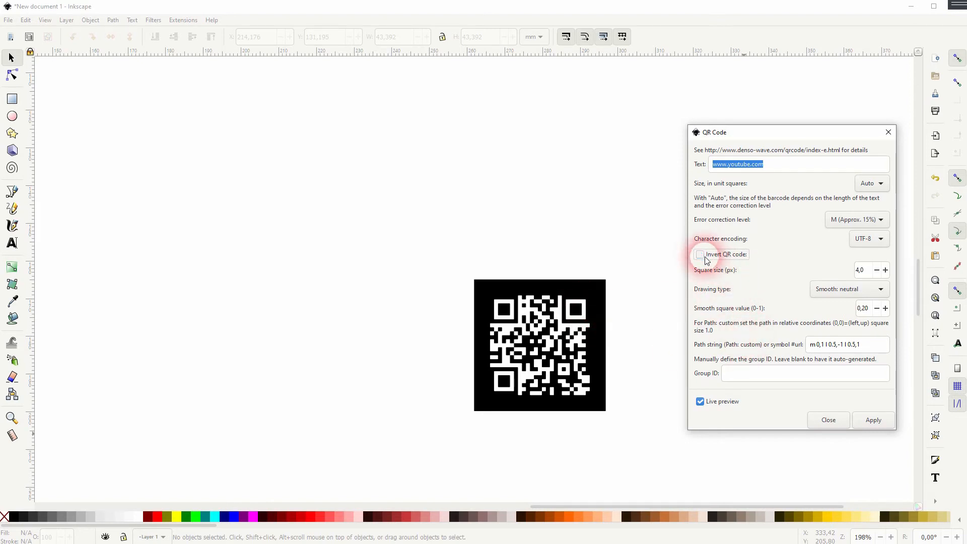
left_click(701, 254)
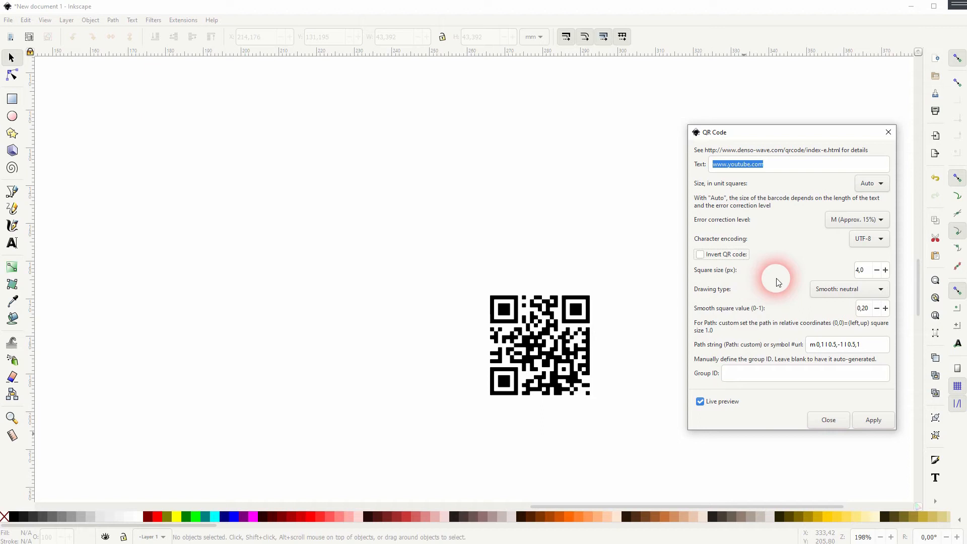
mouse_move(869, 281)
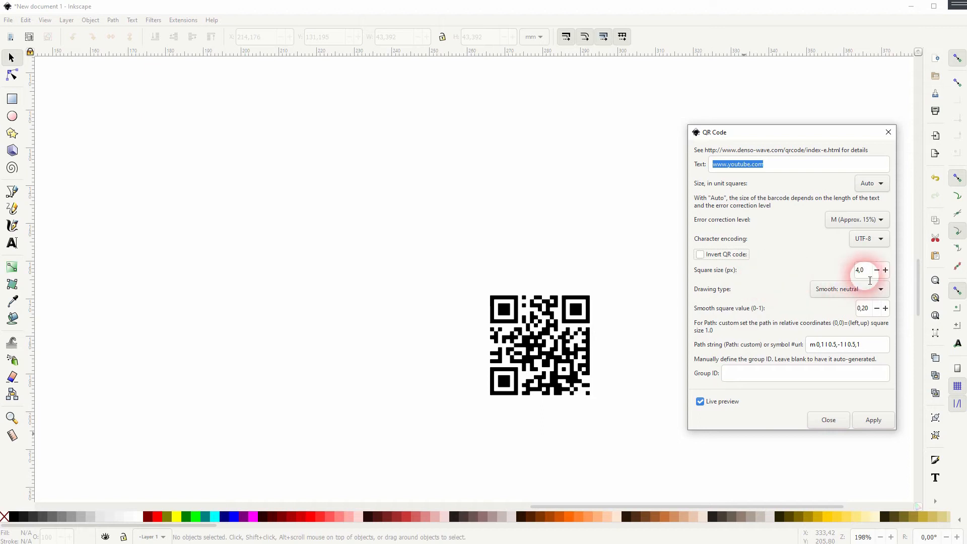
mouse_move(870, 271)
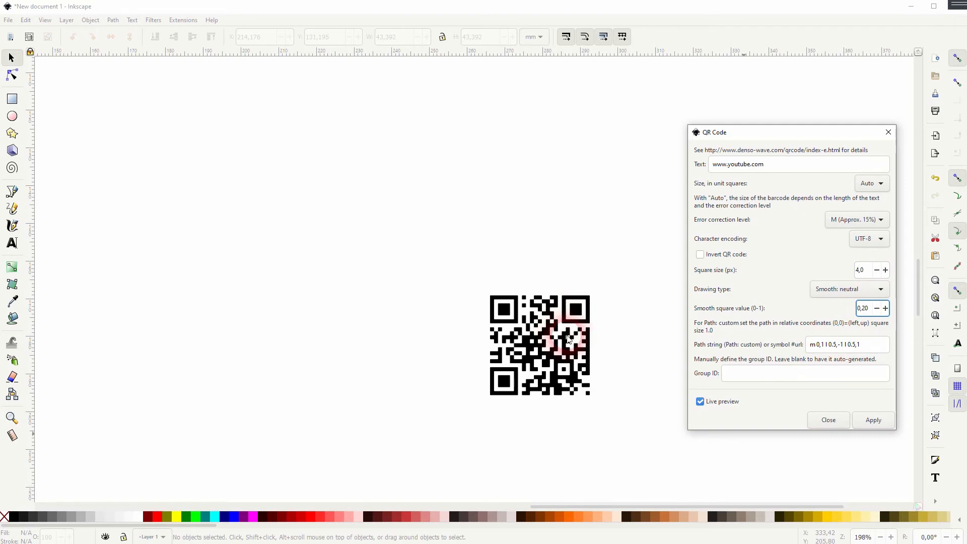
left_click(849, 290)
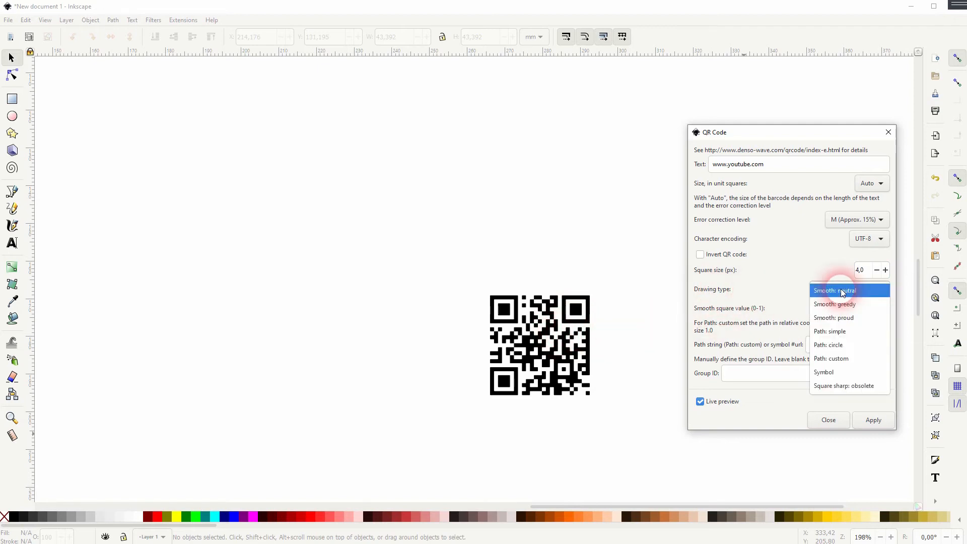
left_click(828, 345)
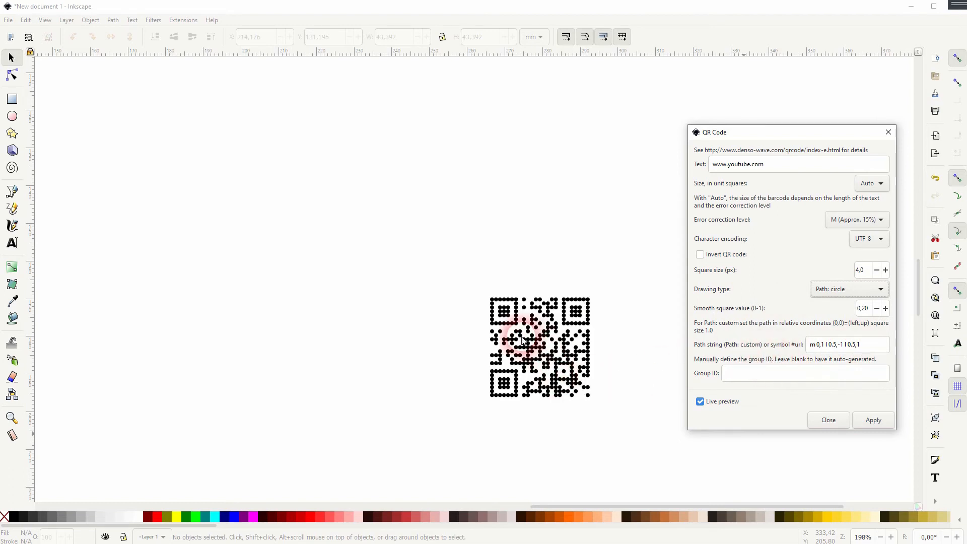
left_click(848, 289)
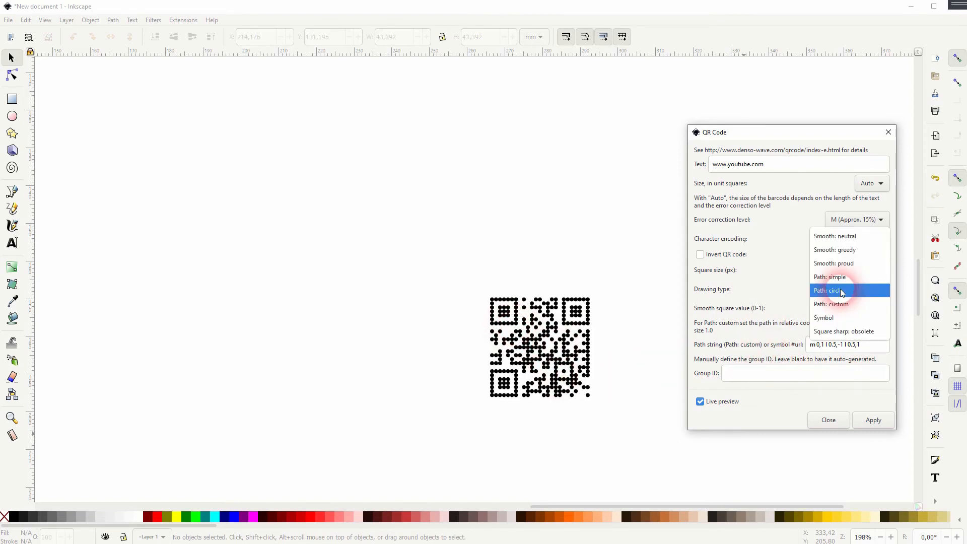
mouse_move(855, 239)
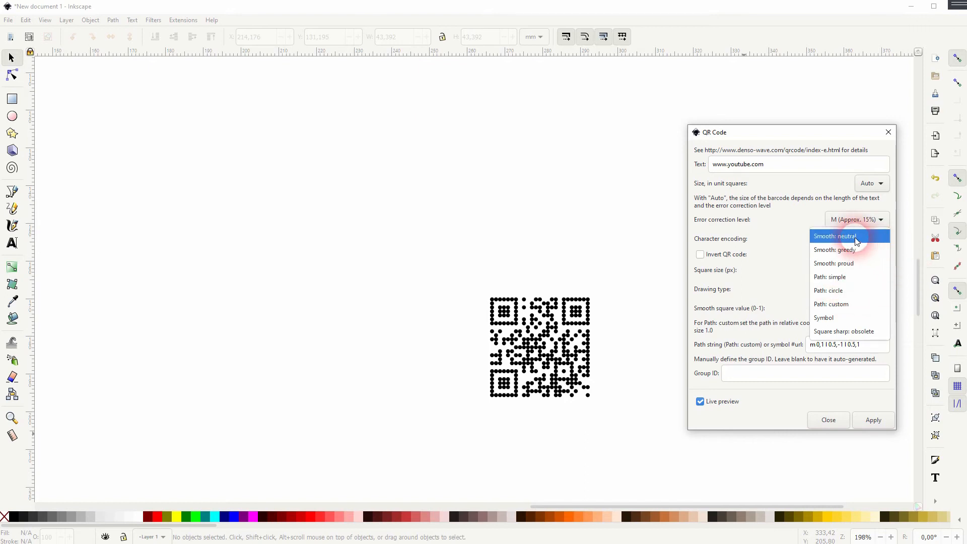
left_click(833, 263)
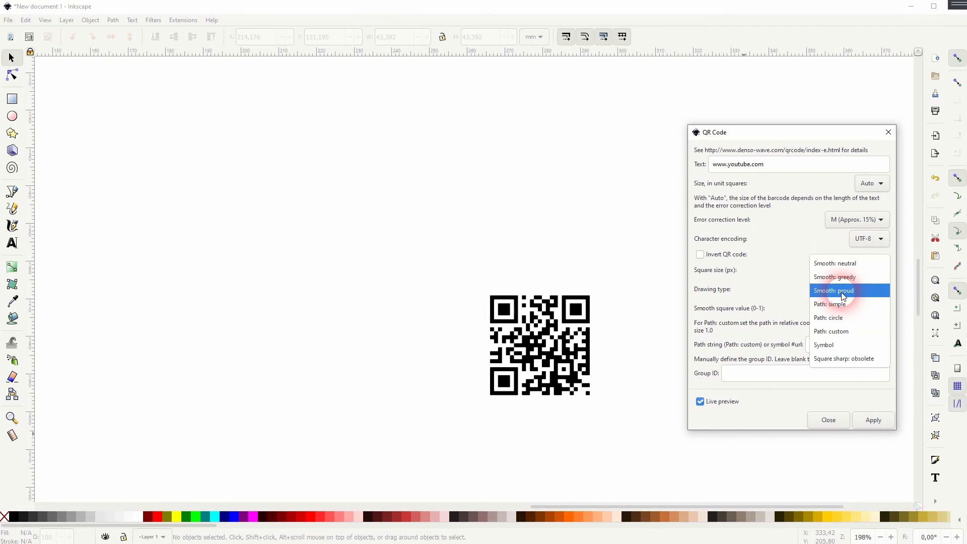
left_click(835, 263)
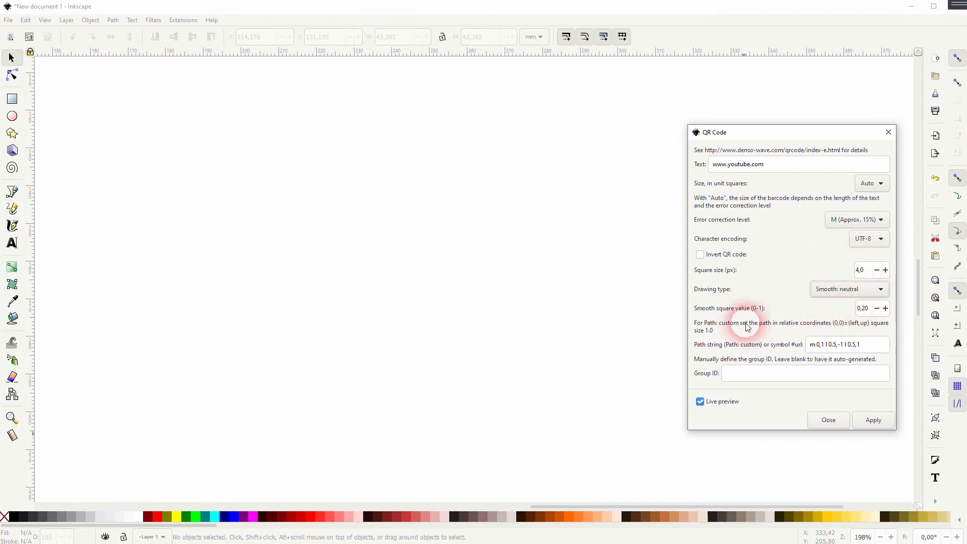
left_click(872, 419)
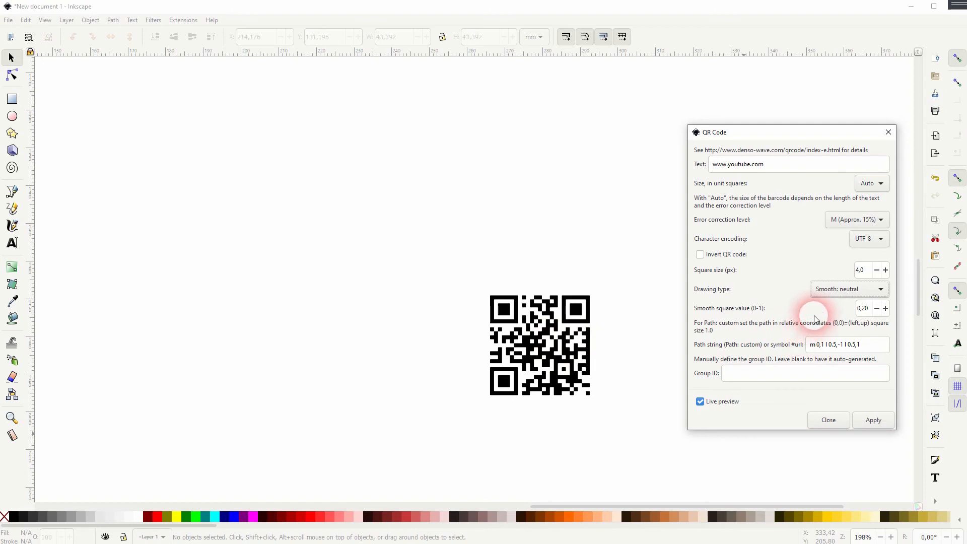
mouse_move(725, 378)
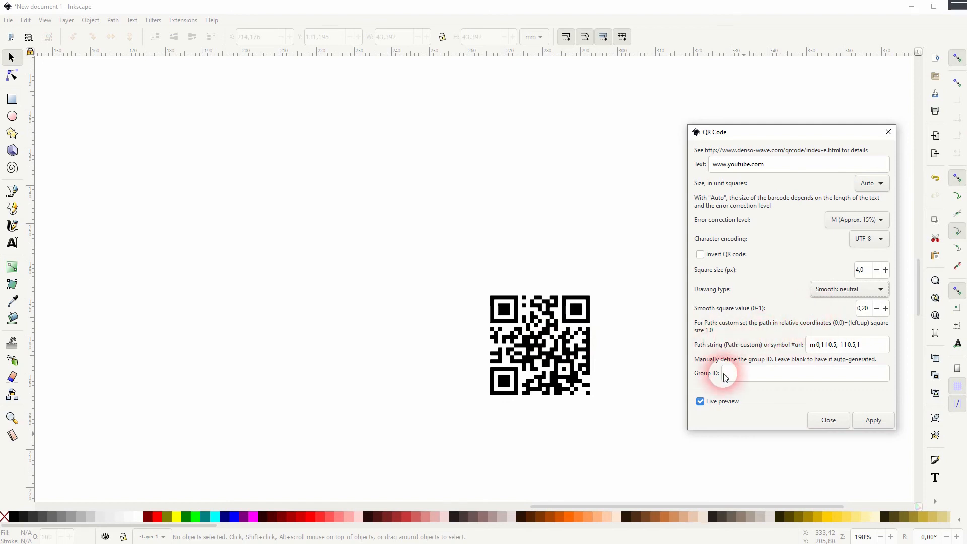
left_click(802, 372)
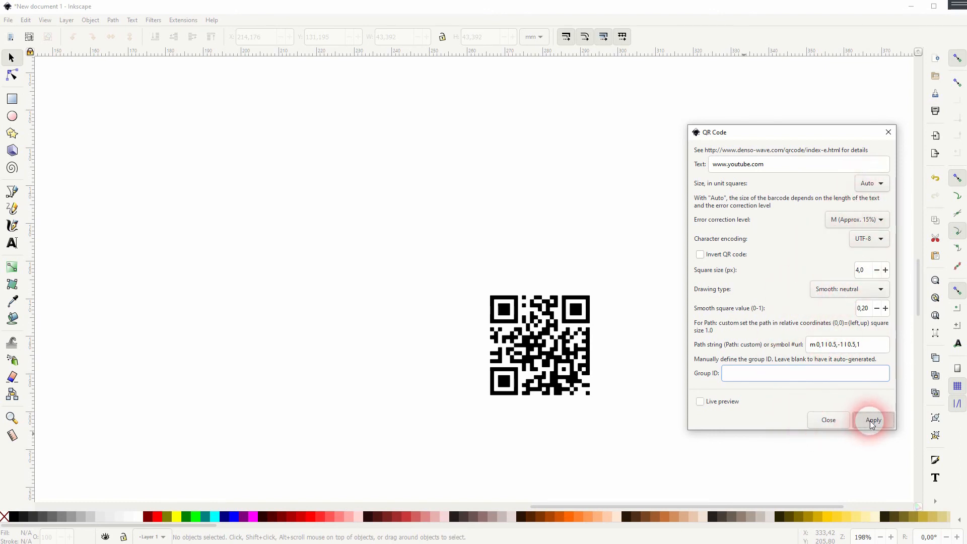
Apply the QR code onto the canvas and deselect the finished group.
left_click(872, 420)
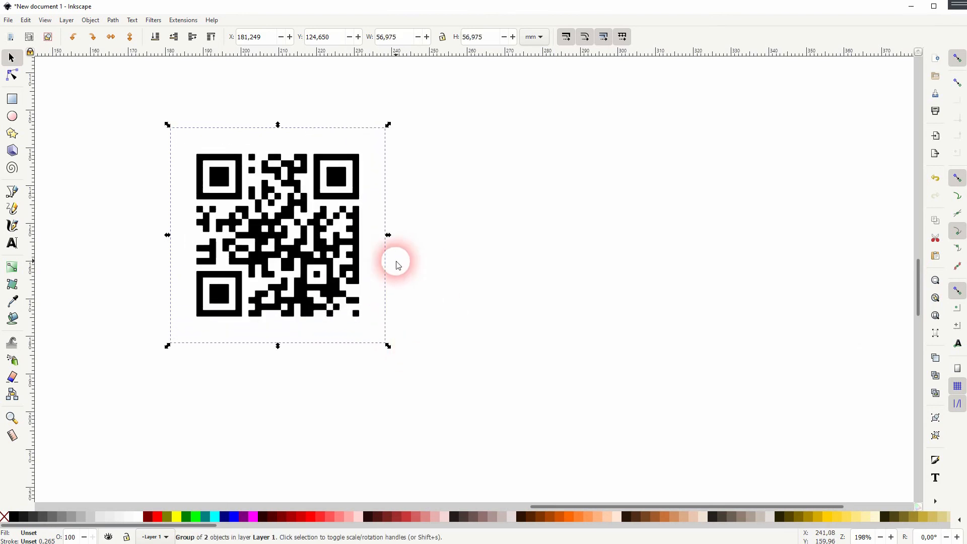
mouse_move(413, 246)
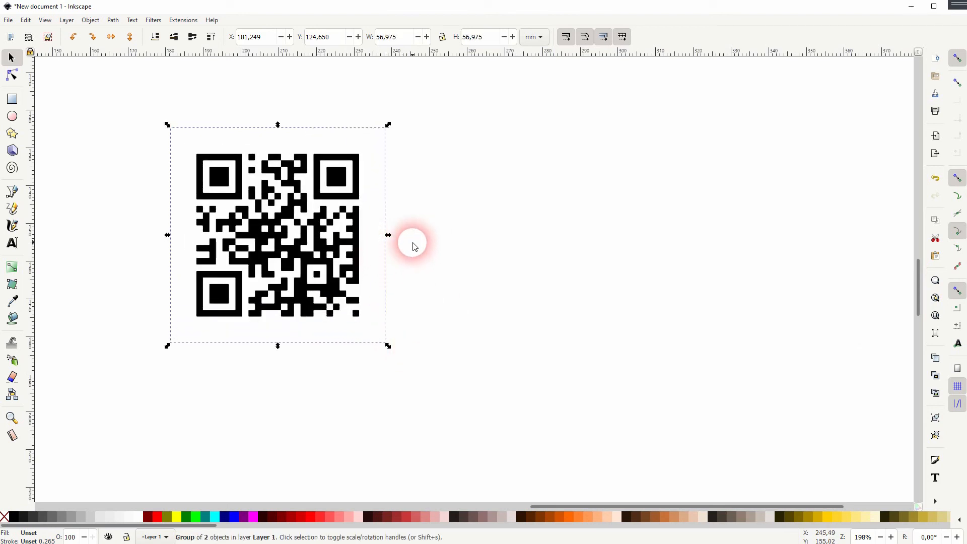
left_click(427, 241)
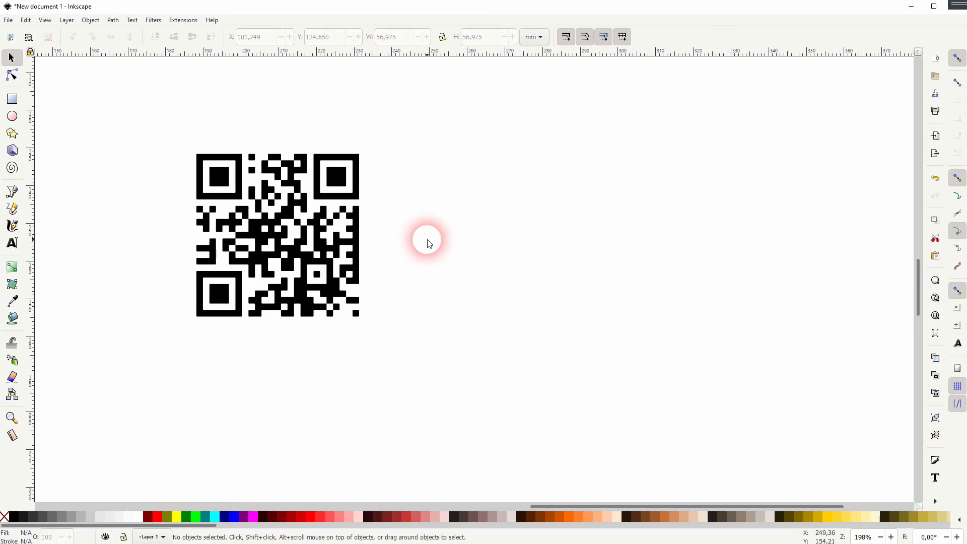
mouse_move(462, 236)
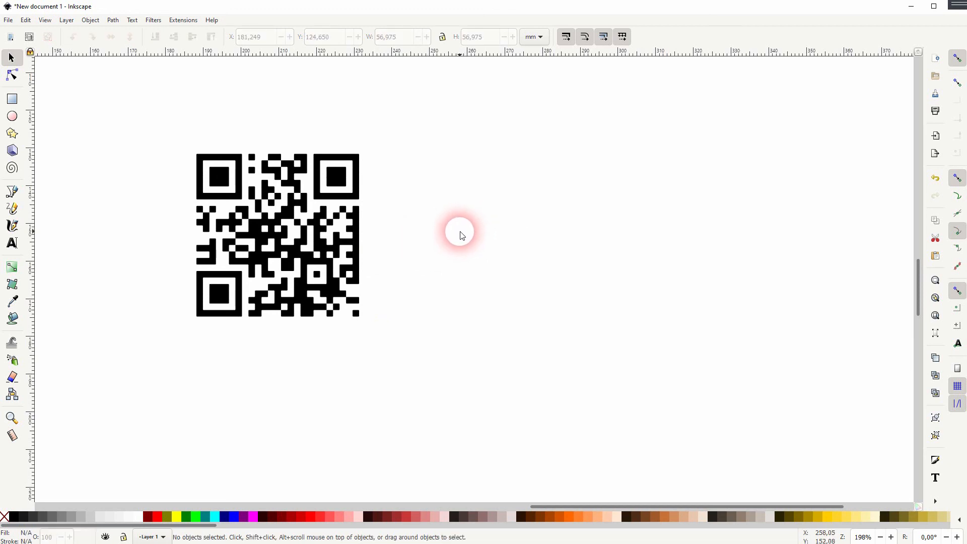